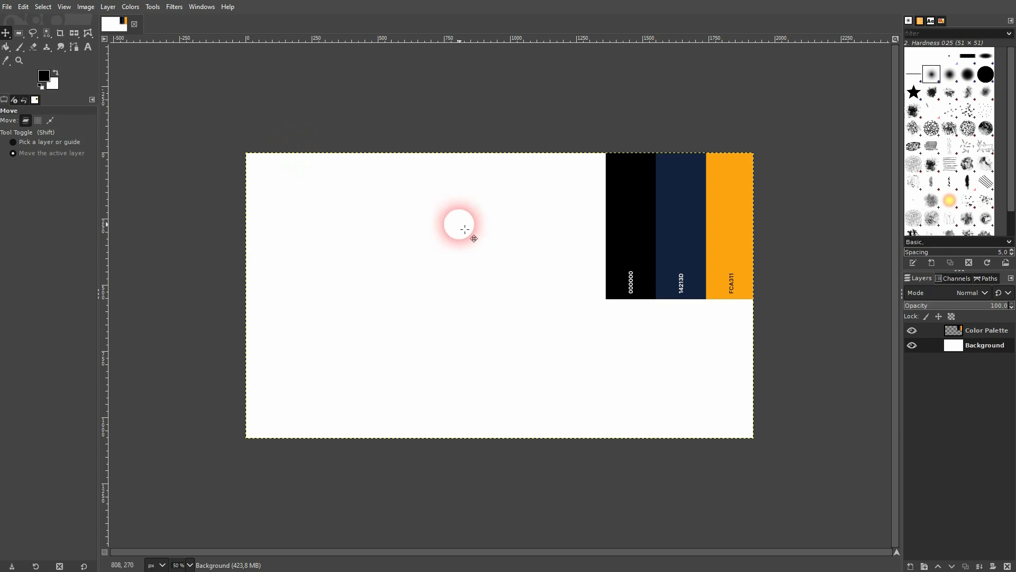
# Pick navy 14213D from the palette and bucket-fill the Background layer with it
pyautogui.click(912, 330)
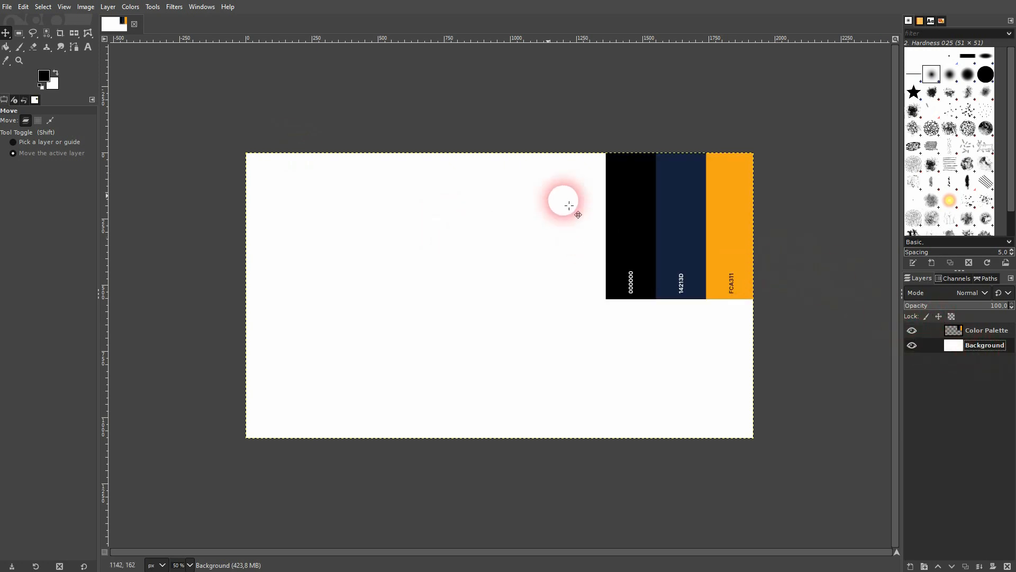
pyautogui.click(6, 46)
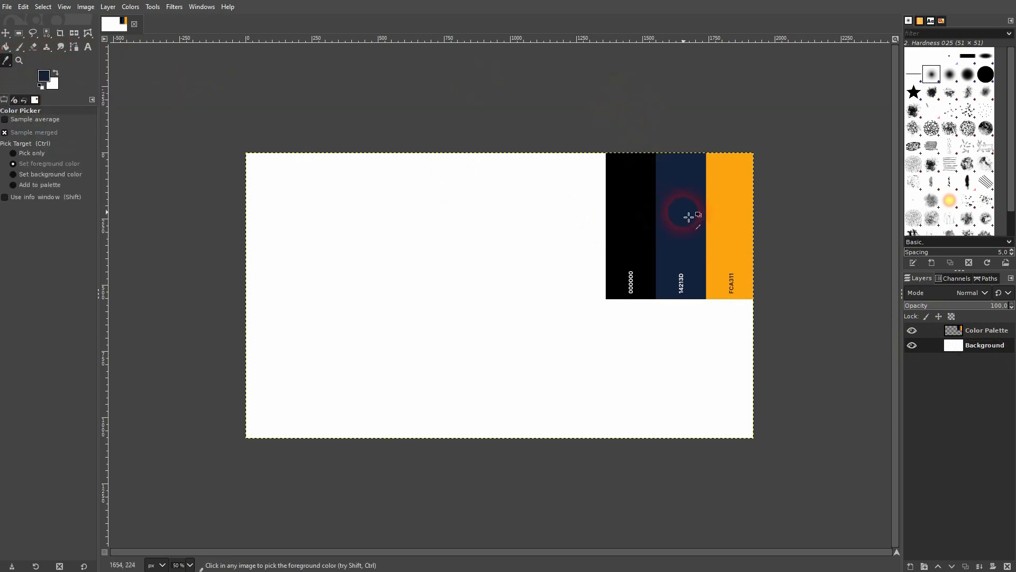
pyautogui.click(32, 33)
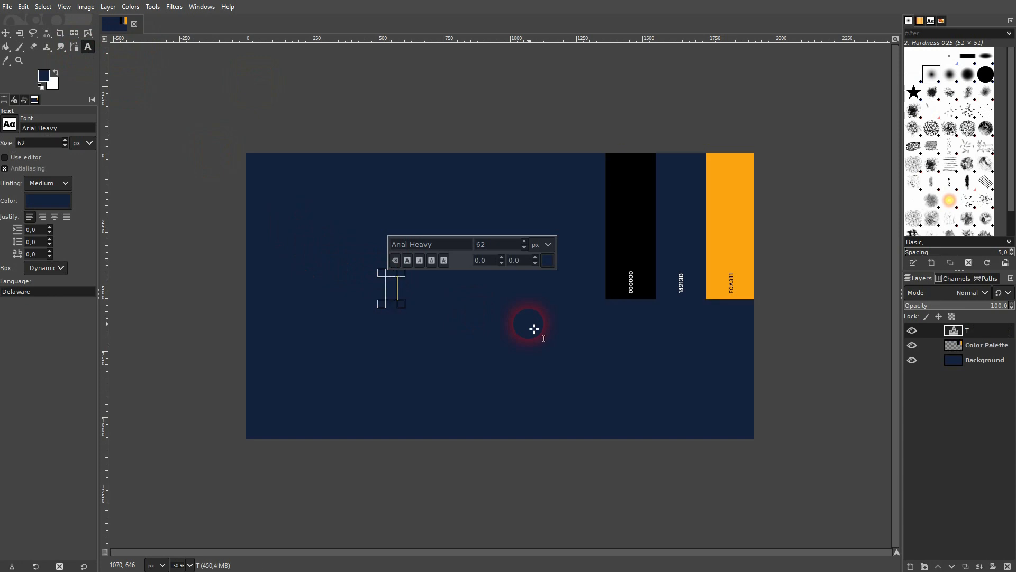
# Enter TWISTED as text in black (000000) Arial Heavy at size 350
pyautogui.write('TWISTED')
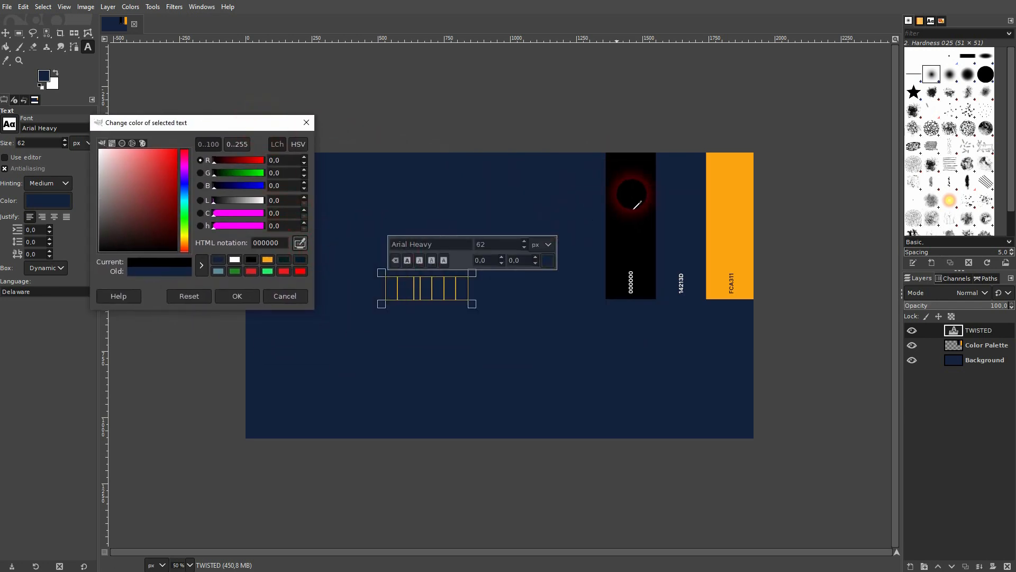
pyautogui.click(237, 295)
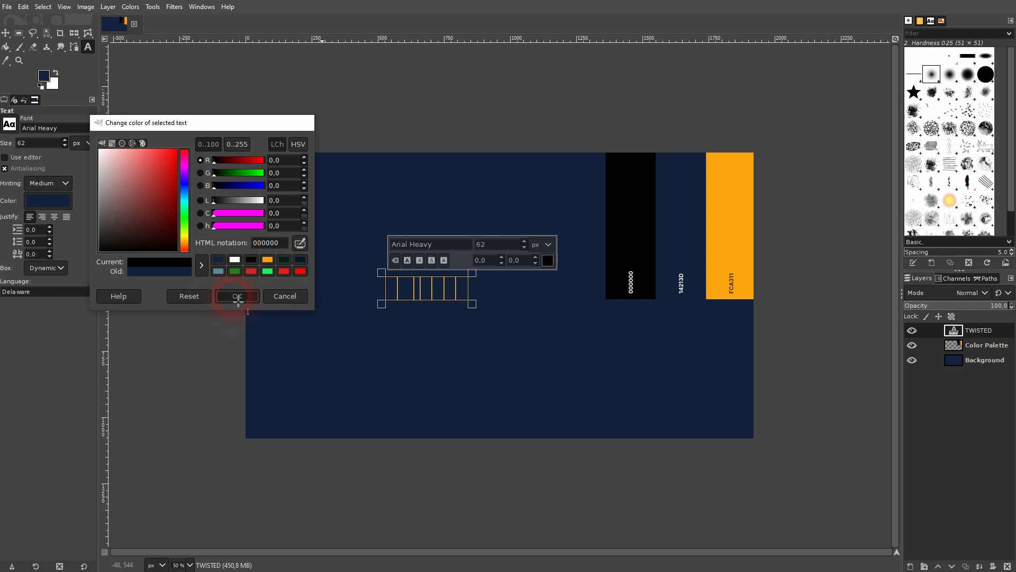
pyautogui.click(236, 296)
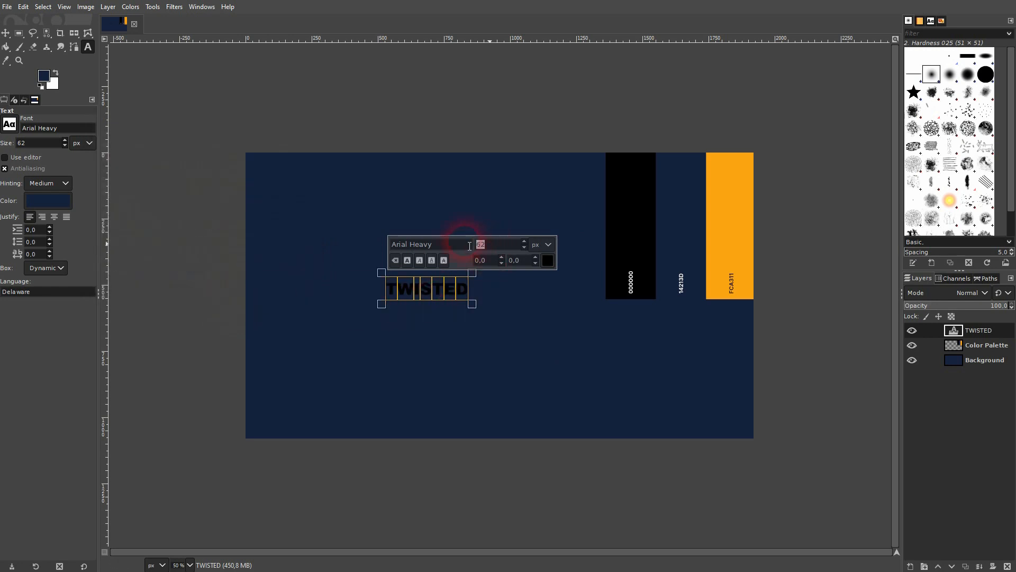
pyautogui.write('350')
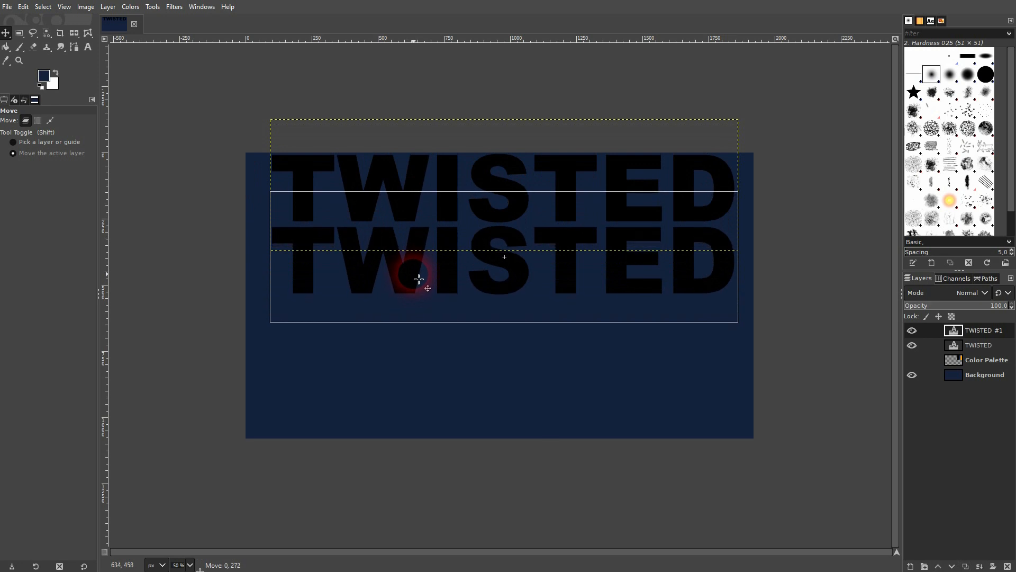
# Drag three duplicate TWISTED copies into a column beneath the first
pyautogui.moveTo(418, 279); pyautogui.dragTo(668, 384)
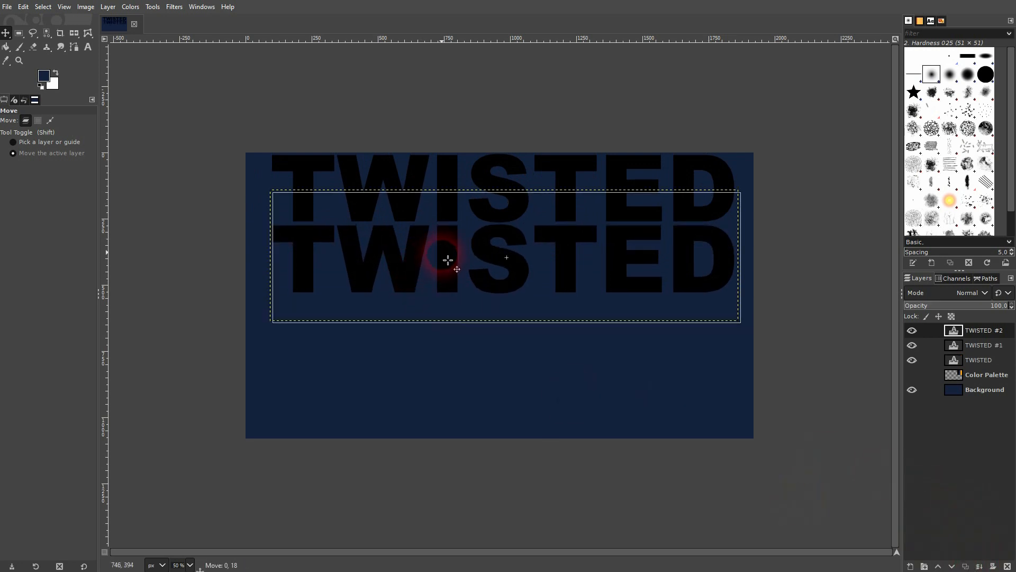
pyautogui.moveTo(447, 259); pyautogui.dragTo(457, 327)
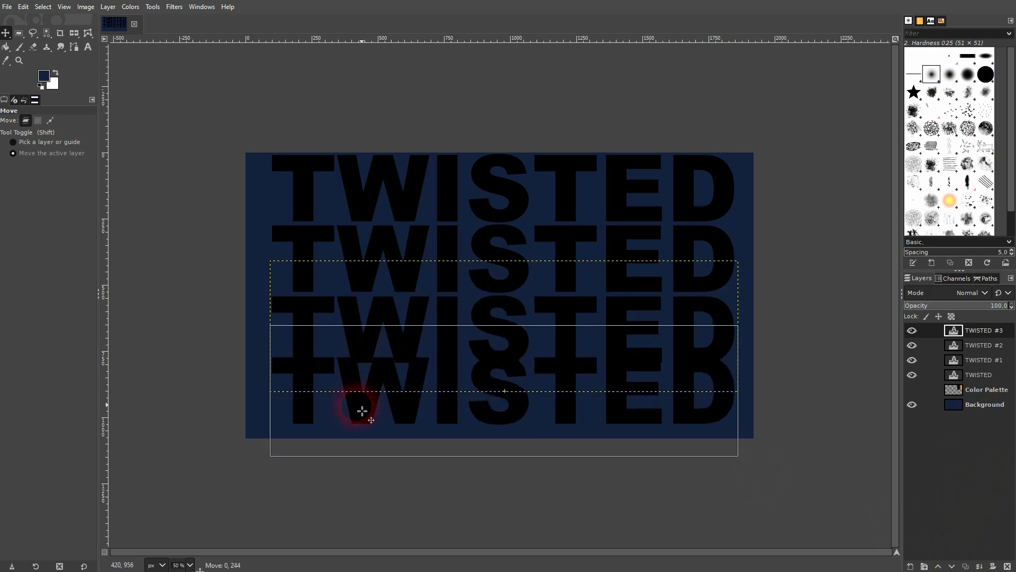
pyautogui.moveTo(361, 412); pyautogui.dragTo(369, 418)
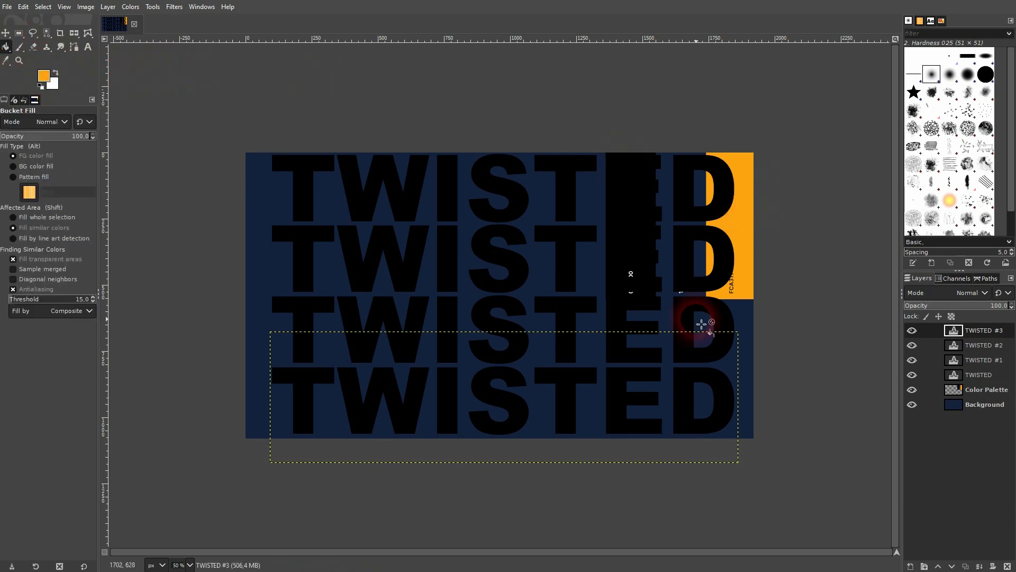
# Fill the second and fourth TWISTED lines' letters with orange FCA311
pyautogui.click(979, 360)
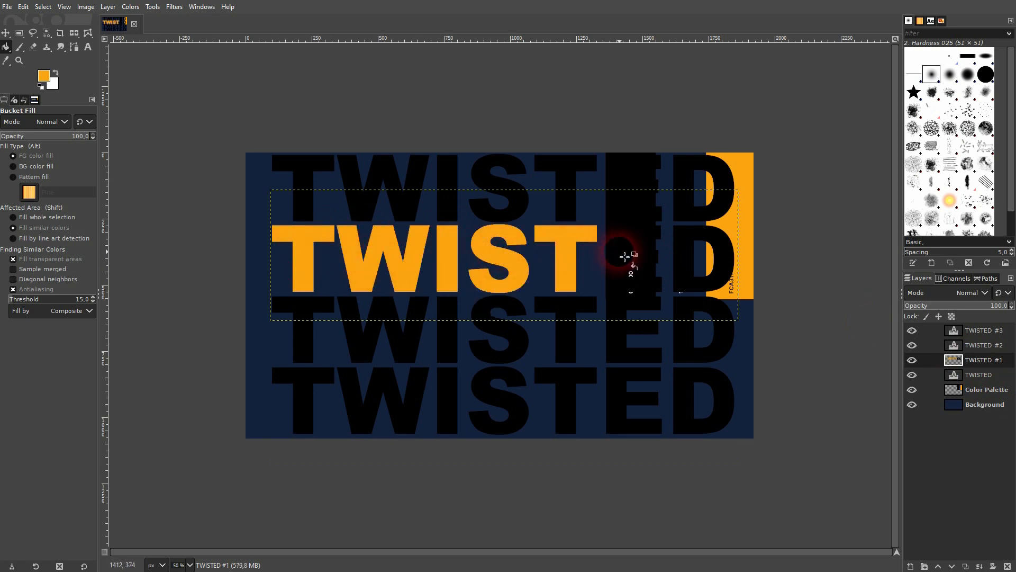
pyautogui.click(632, 256)
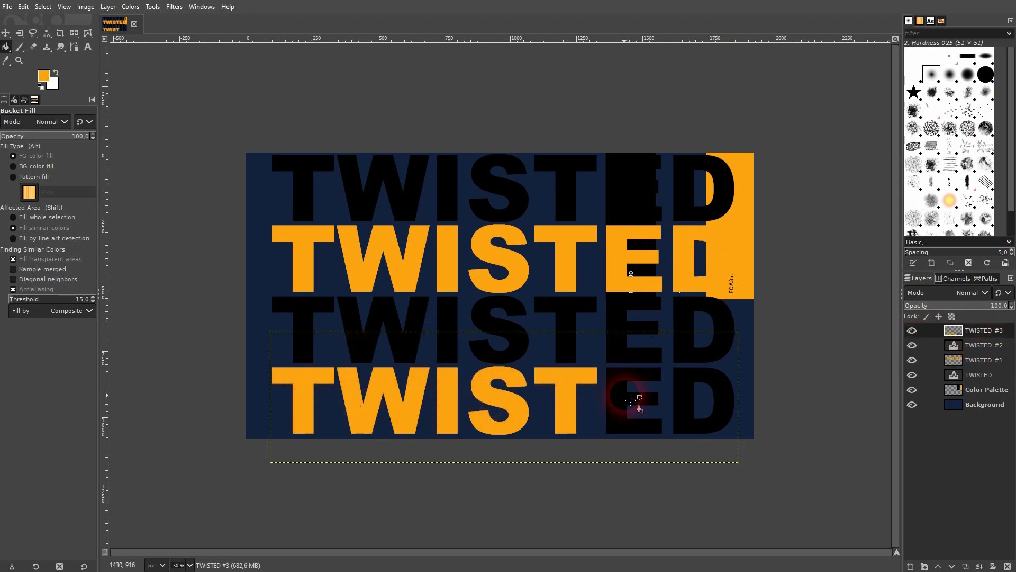
pyautogui.click(632, 398)
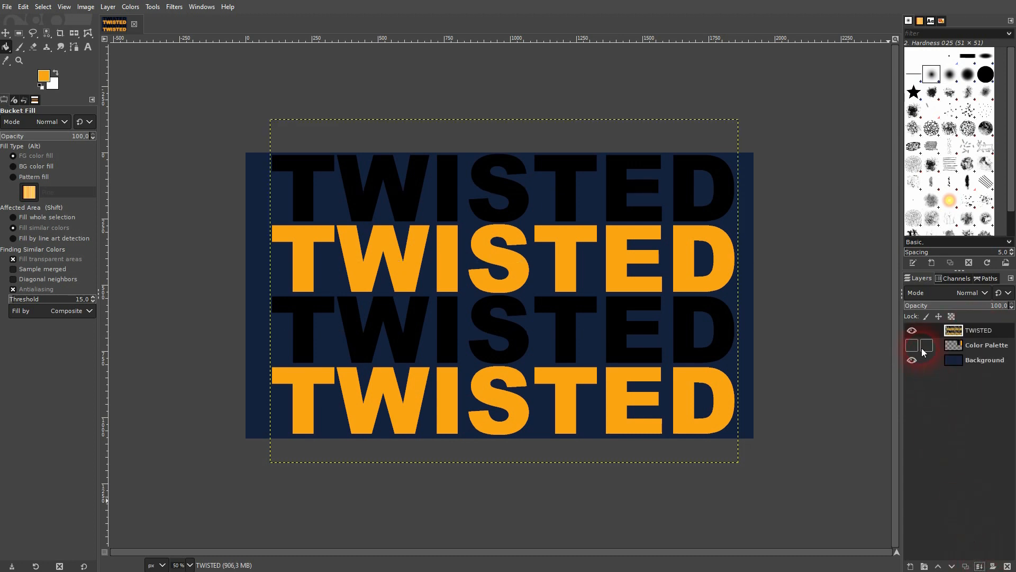
# Hide the Color Palette layer and centre the TWISTED block relative to the image
pyautogui.click(979, 330)
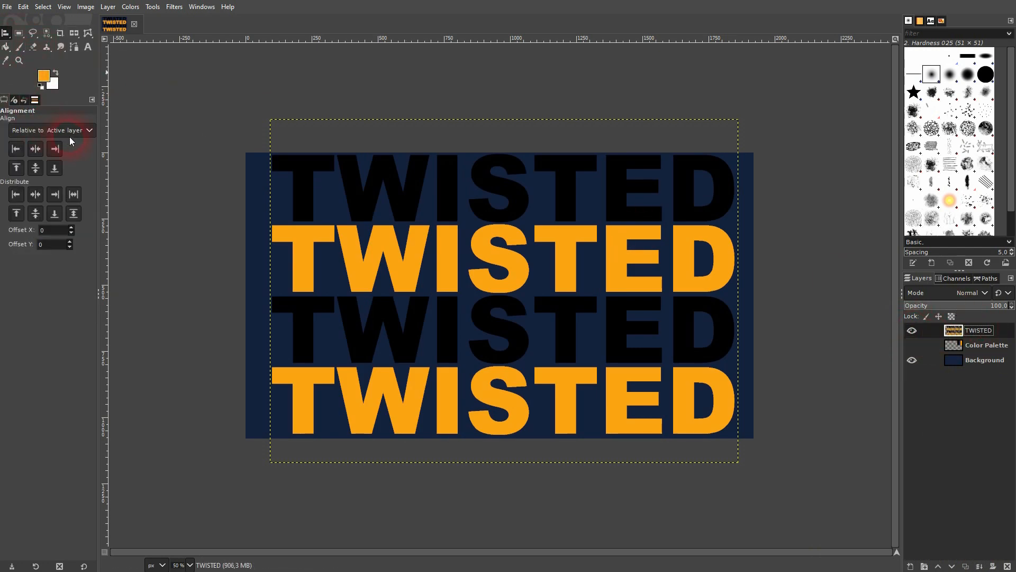
pyautogui.click(52, 129)
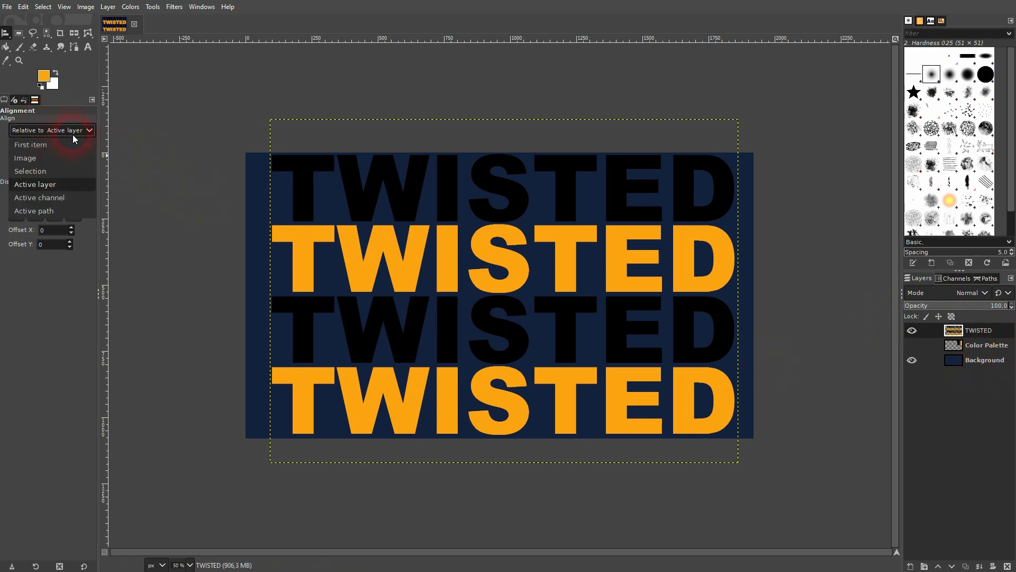
pyautogui.click(983, 360)
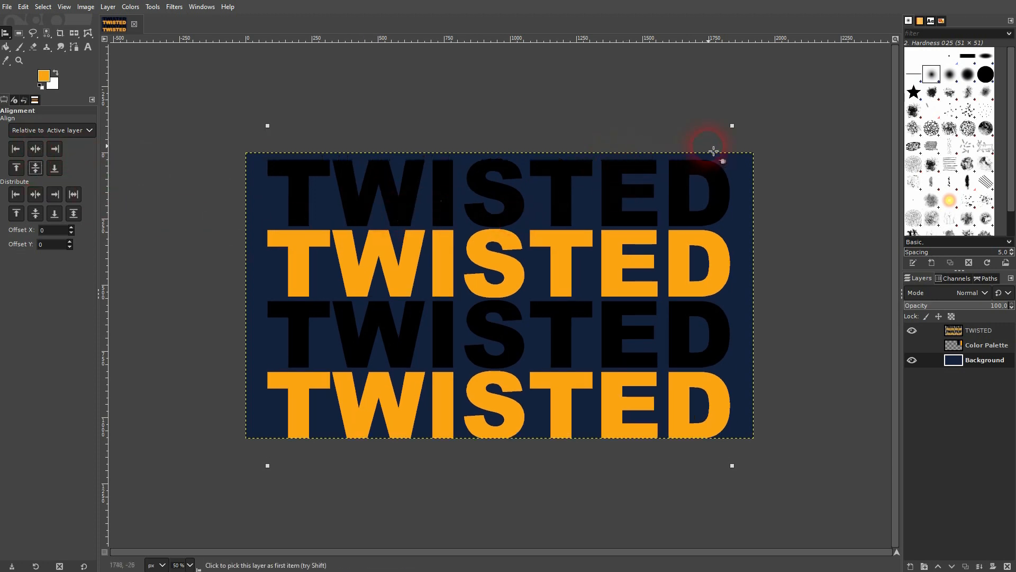
pyautogui.click(51, 130)
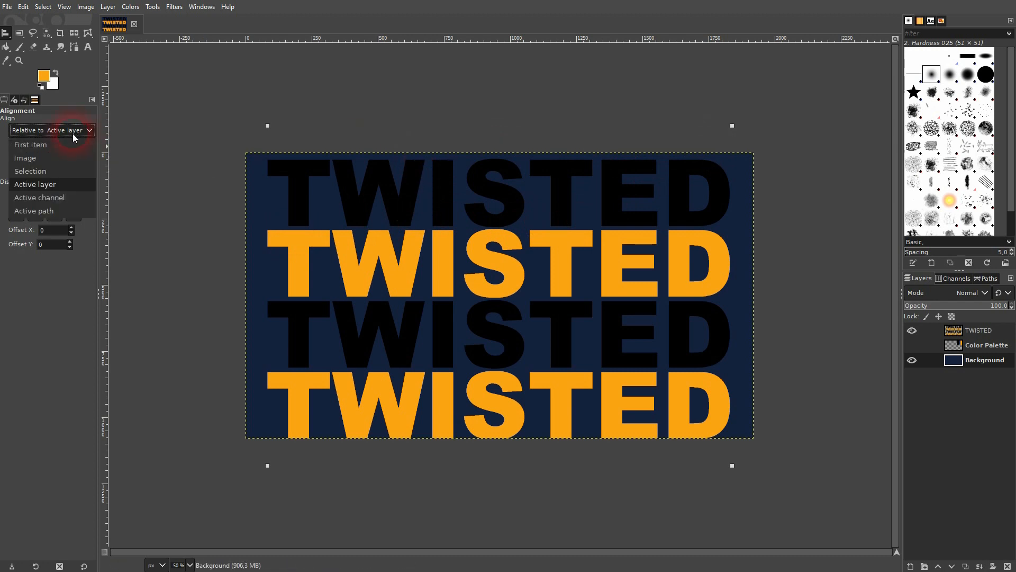
pyautogui.click(26, 157)
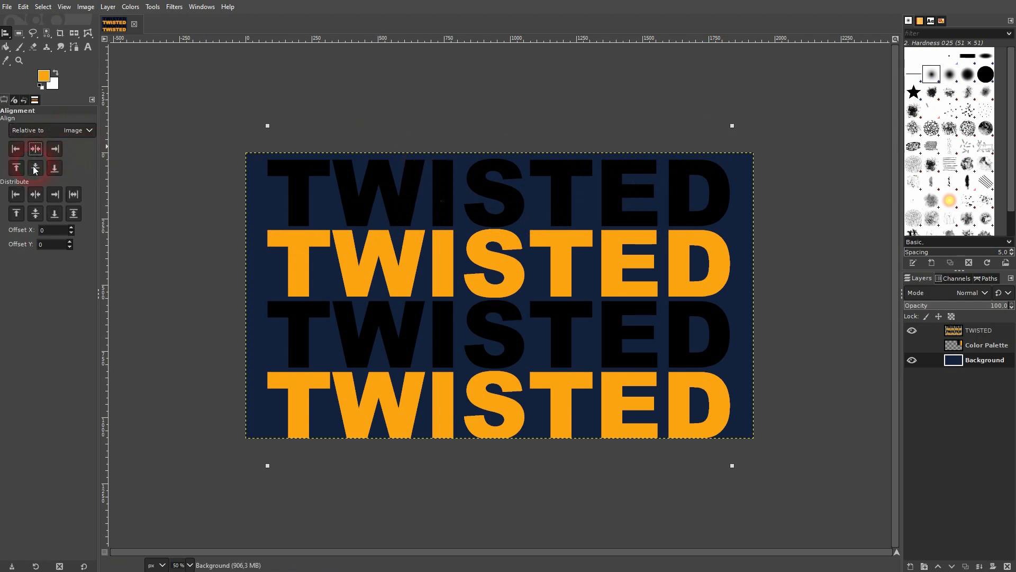
pyautogui.moveTo(101, 152)
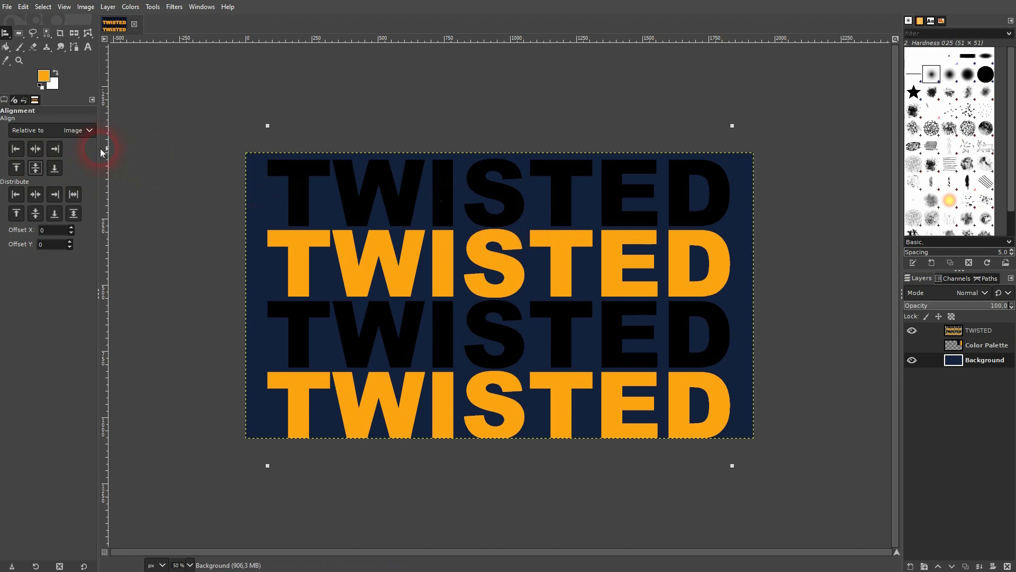
pyautogui.click(52, 130)
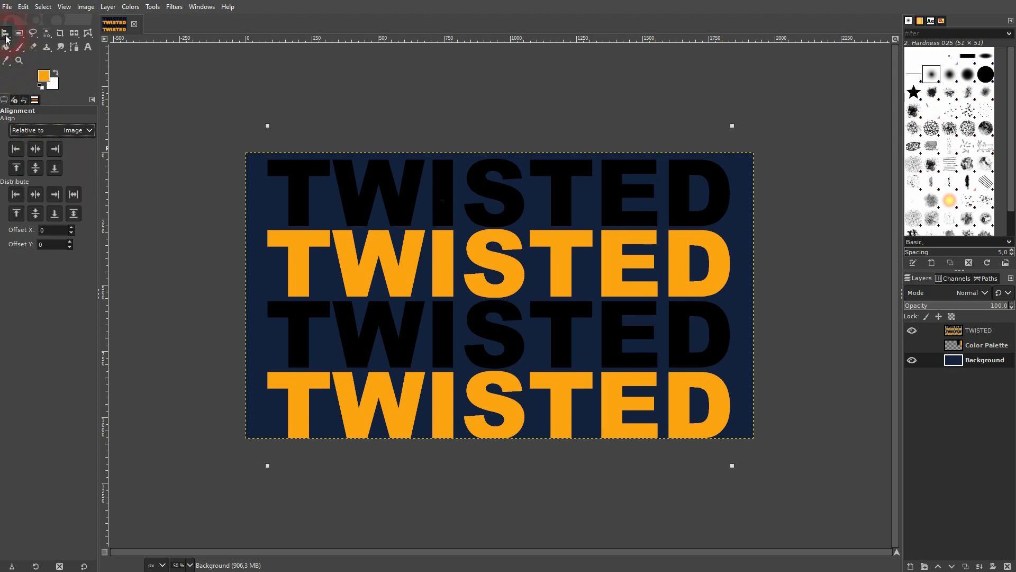
# Nudge the TWISTED block slightly right with the Move tool and make its layer active
pyautogui.click(6, 33)
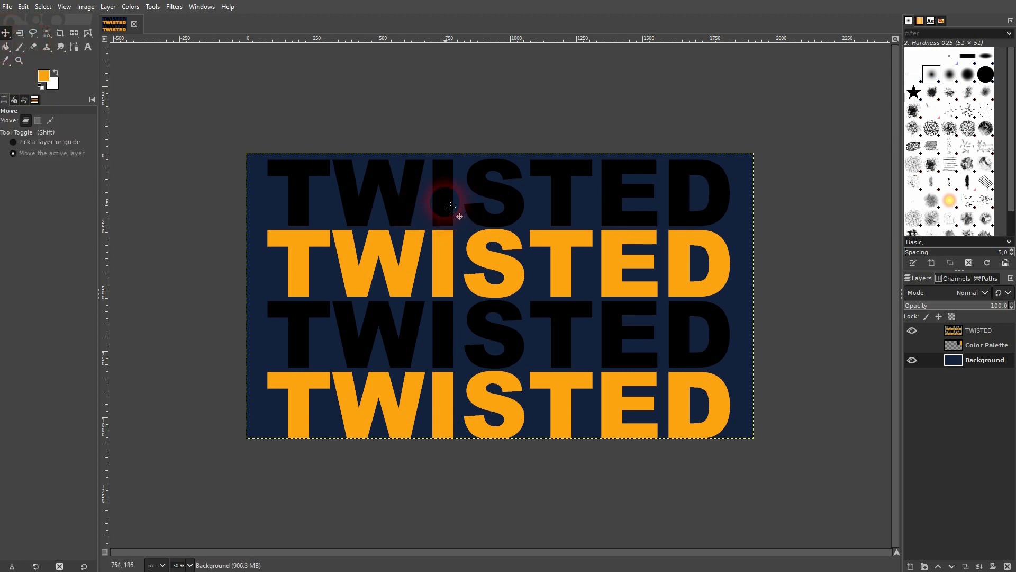
pyautogui.moveTo(862, 317)
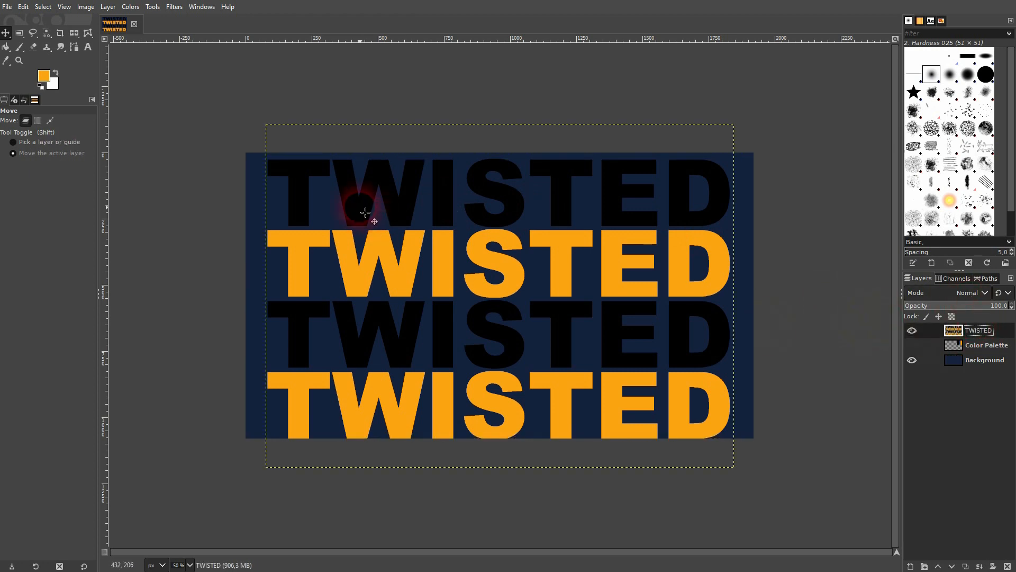
pyautogui.moveTo(365, 213); pyautogui.dragTo(410, 208)
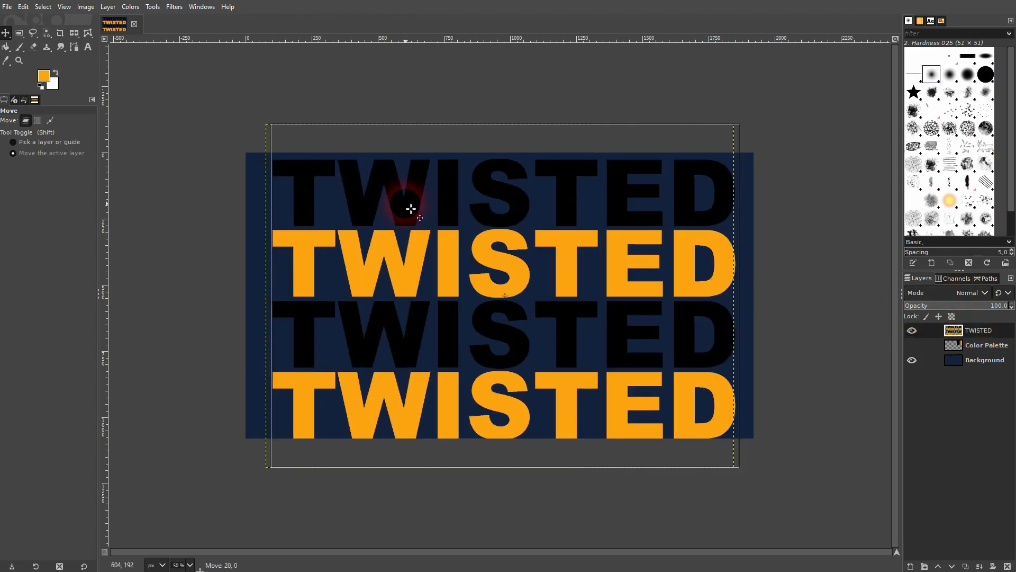
pyautogui.moveTo(410, 209); pyautogui.dragTo(411, 197)
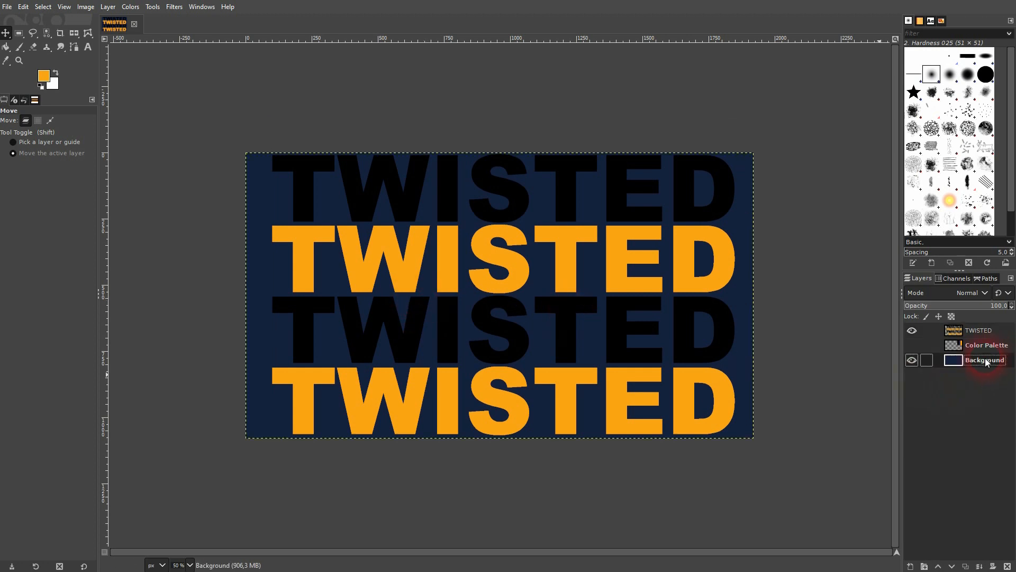
pyautogui.click(979, 330)
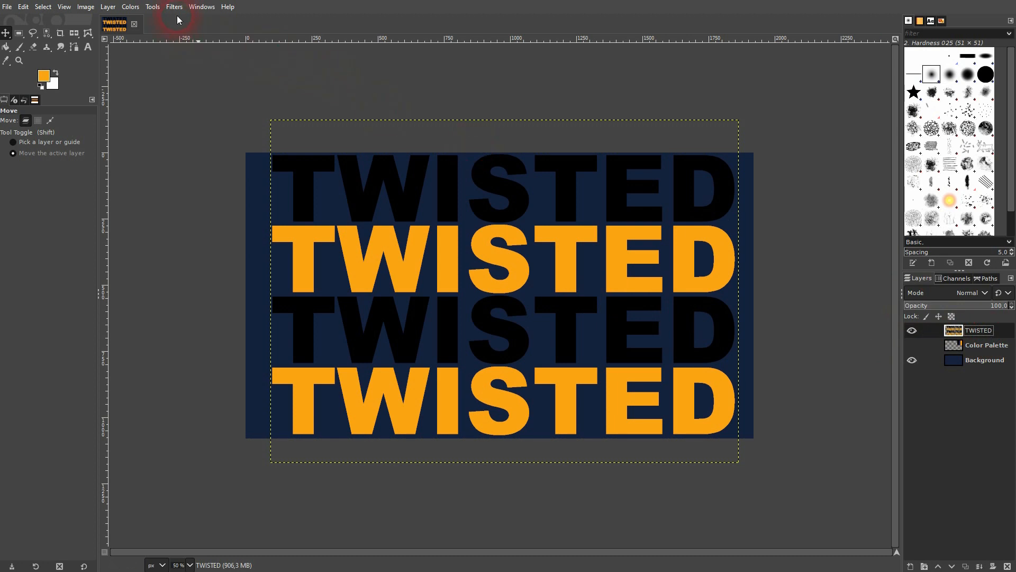
# Launch Filters > Distorts > Whirl and Pinch, expanding and collapsing Blending Options
pyautogui.click(174, 6)
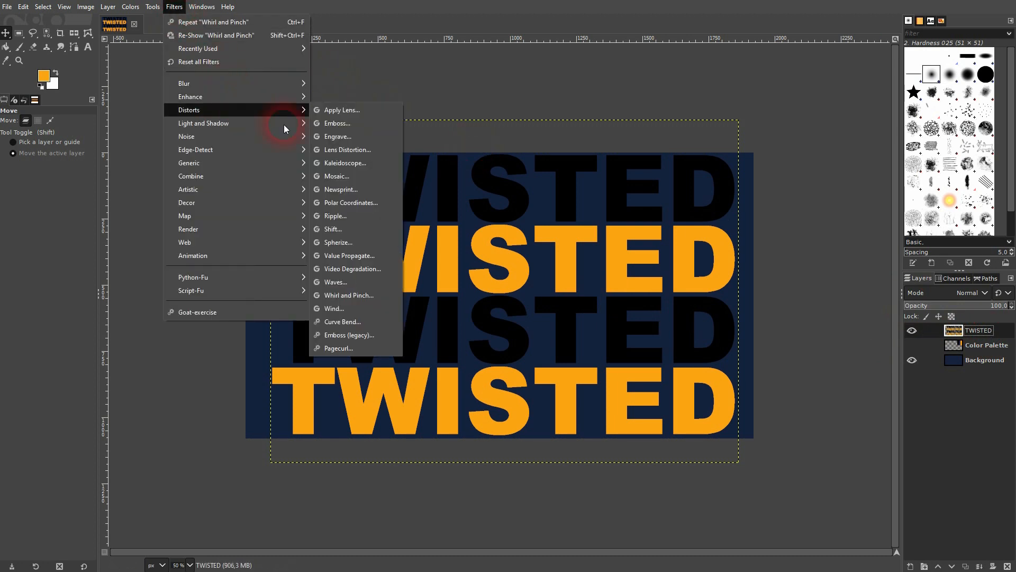
pyautogui.click(349, 295)
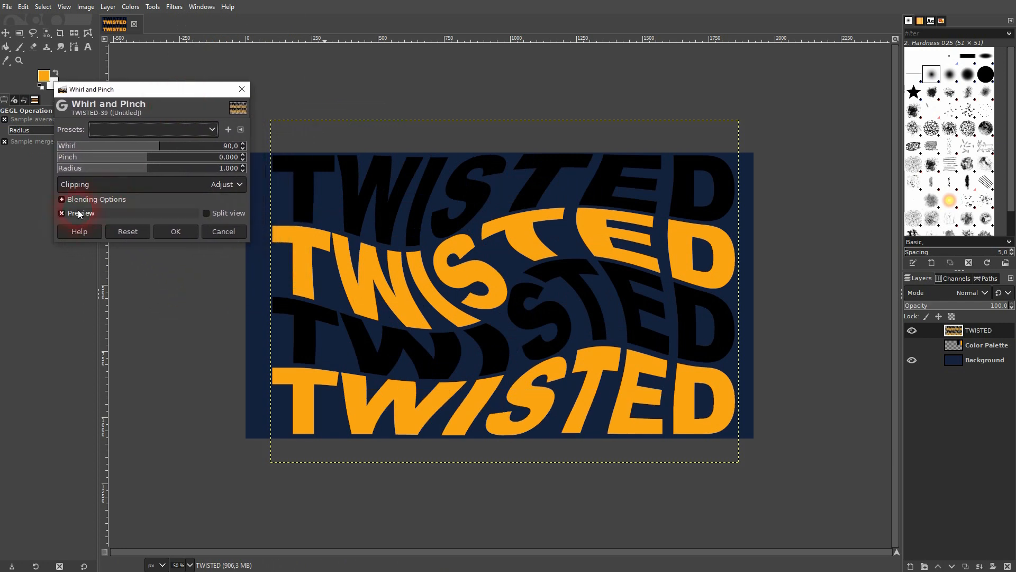
pyautogui.click(81, 213)
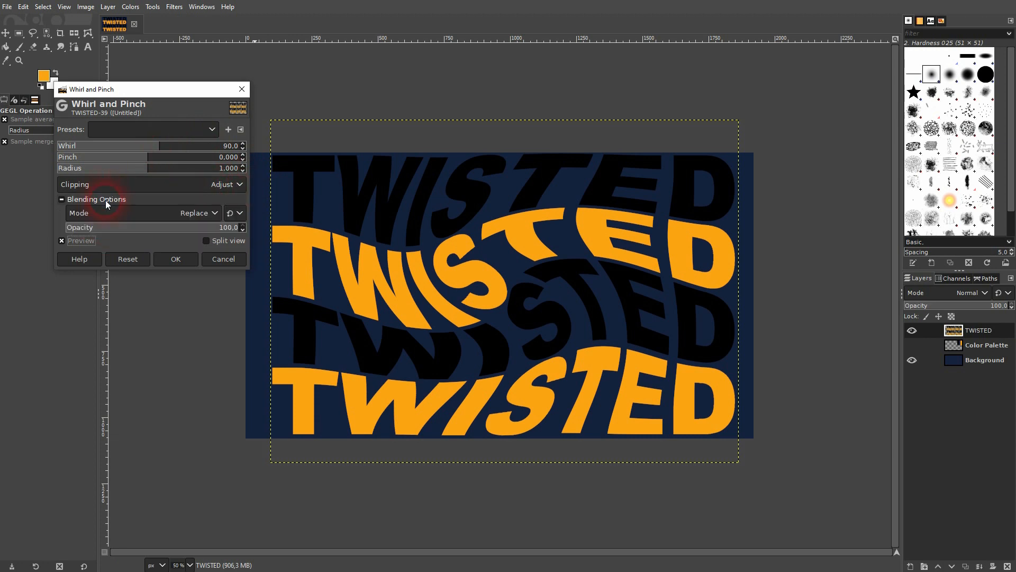
pyautogui.click(61, 199)
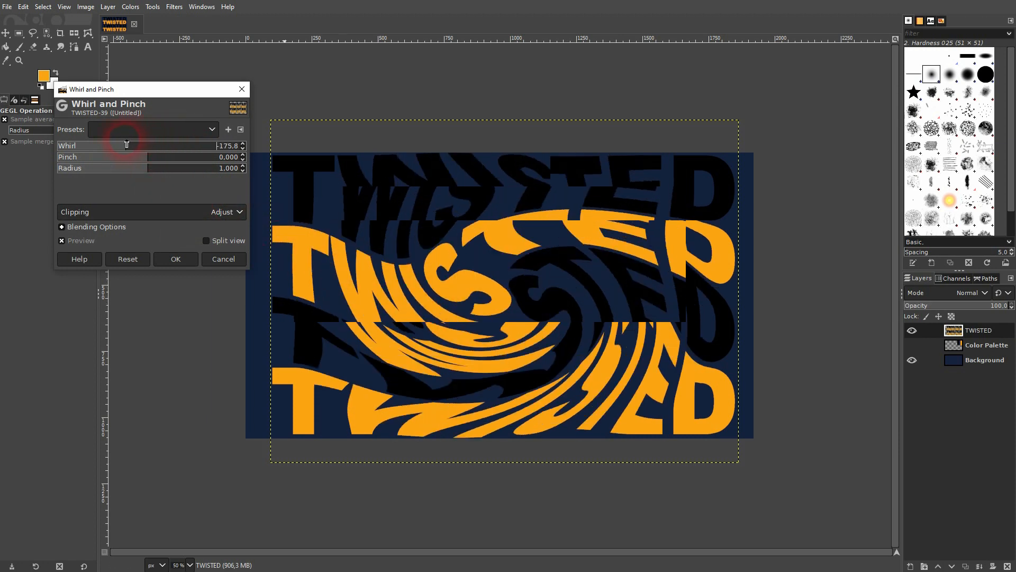
# Adjust the Whirl slider back and forth to about 92.1 and add a slight pinch
pyautogui.moveTo(127, 145); pyautogui.dragTo(144, 145)
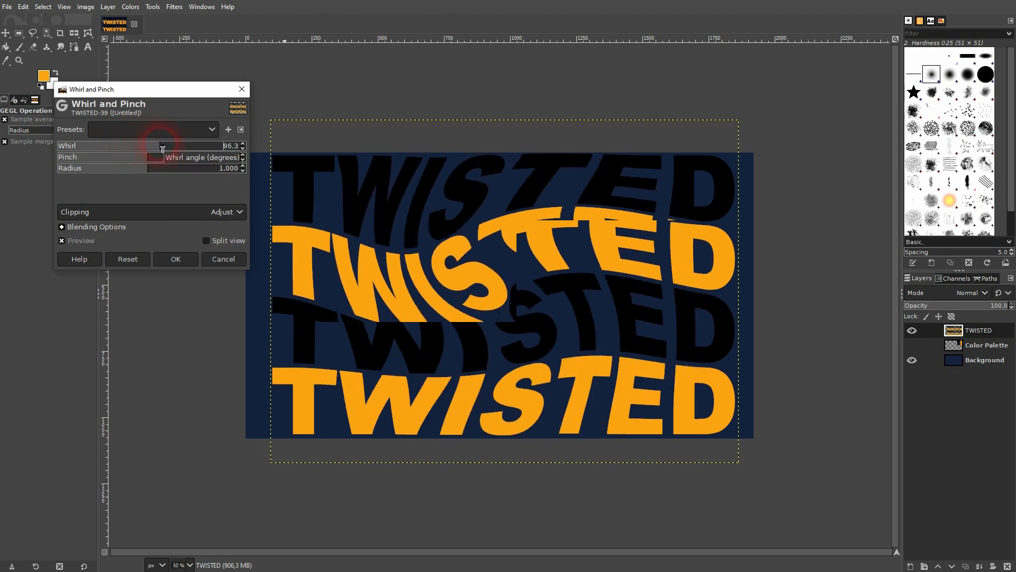
pyautogui.moveTo(130, 145); pyautogui.dragTo(169, 145)
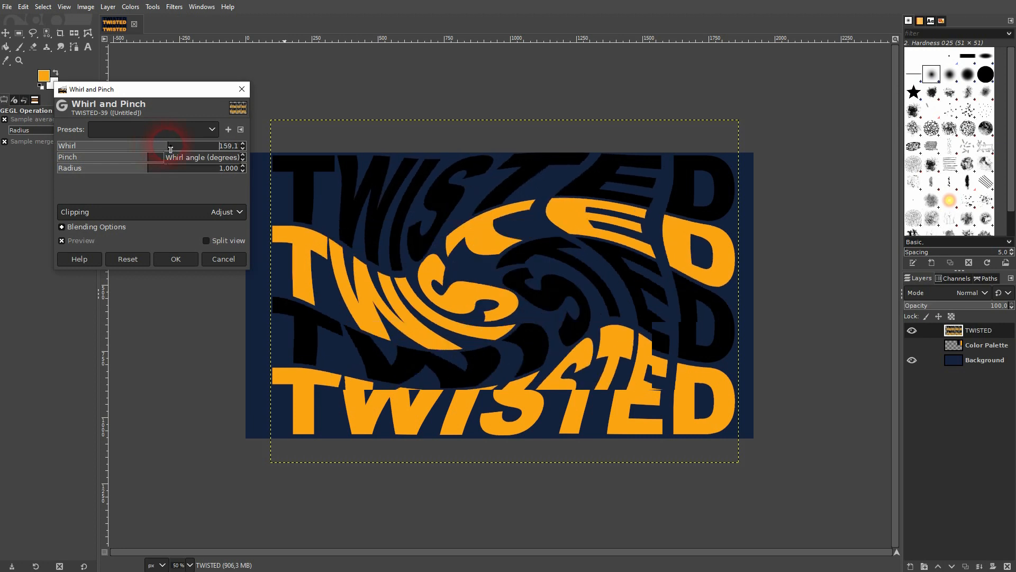
pyautogui.moveTo(176, 145); pyautogui.dragTo(165, 145)
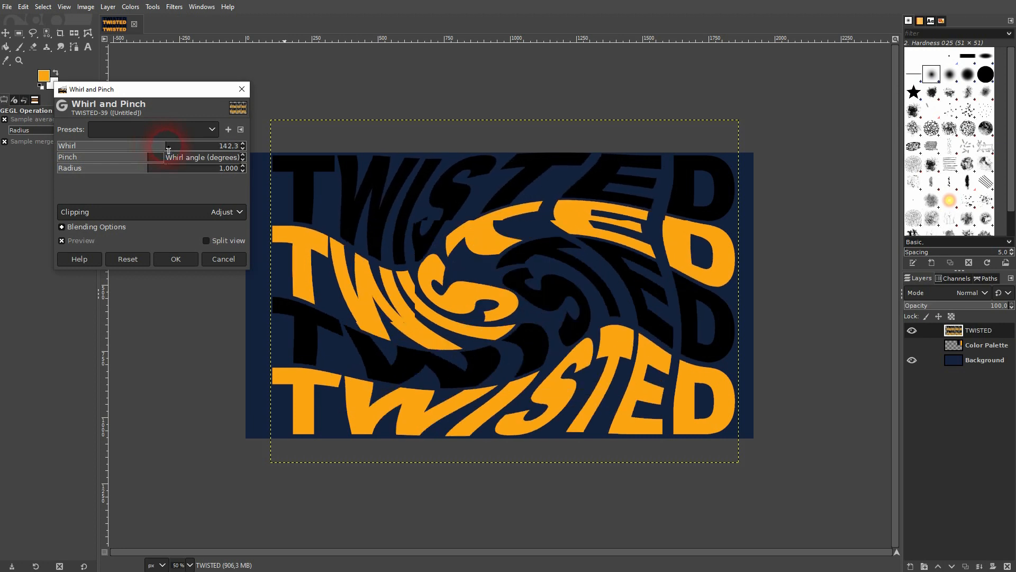
pyautogui.moveTo(170, 145); pyautogui.dragTo(164, 145)
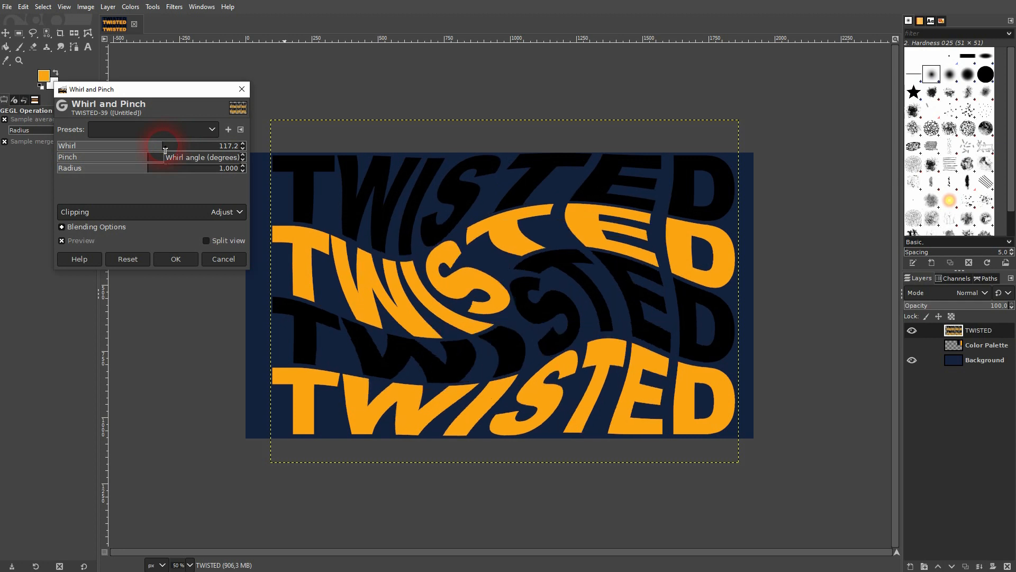
pyautogui.moveTo(165, 145); pyautogui.dragTo(149, 145)
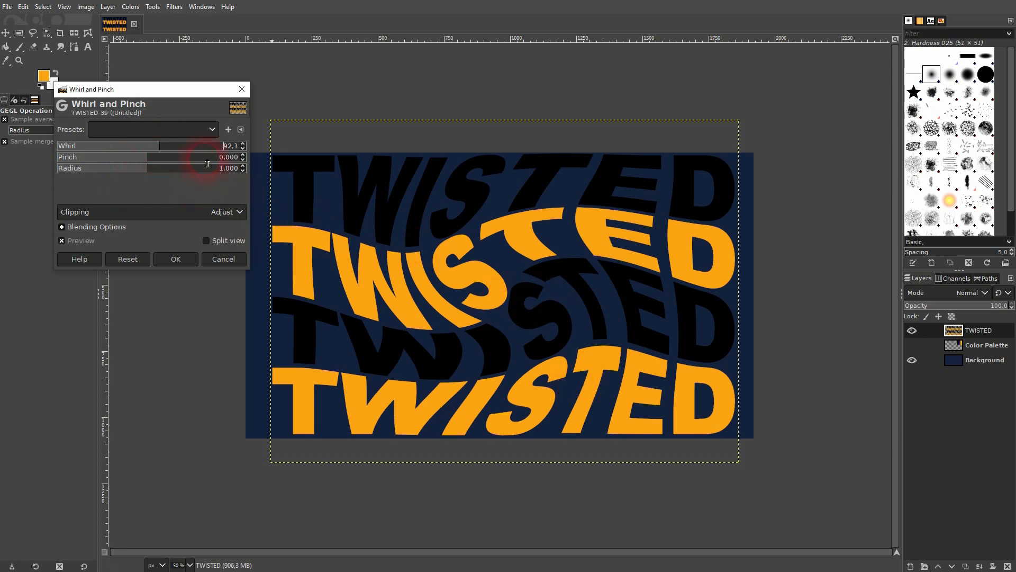
pyautogui.moveTo(152, 156); pyautogui.dragTo(204, 157)
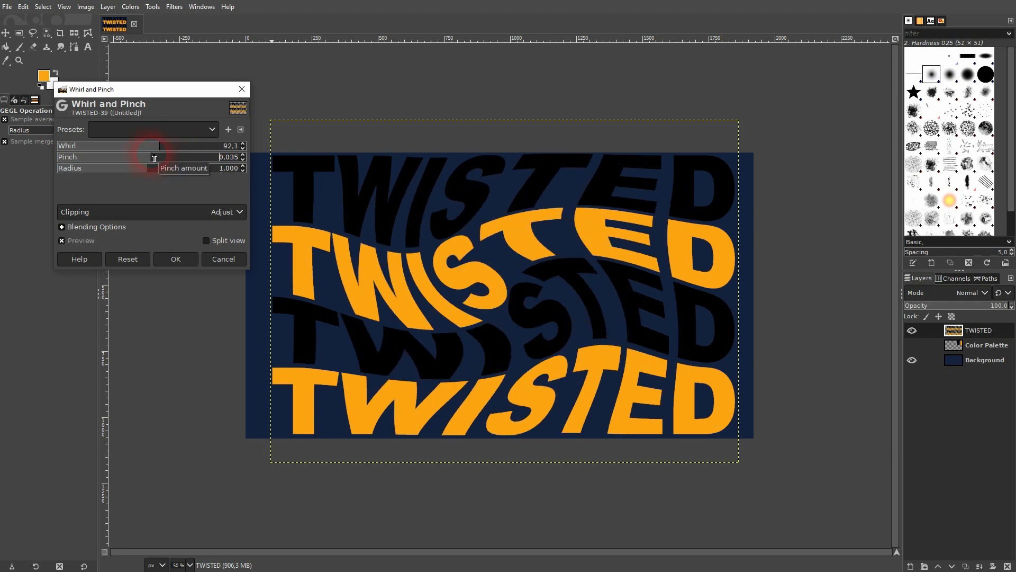
# Set Pinch 0.116, Radius 1.488 and Whirl 62.8, and apply the filter
pyautogui.moveTo(129, 157); pyautogui.dragTo(159, 157)
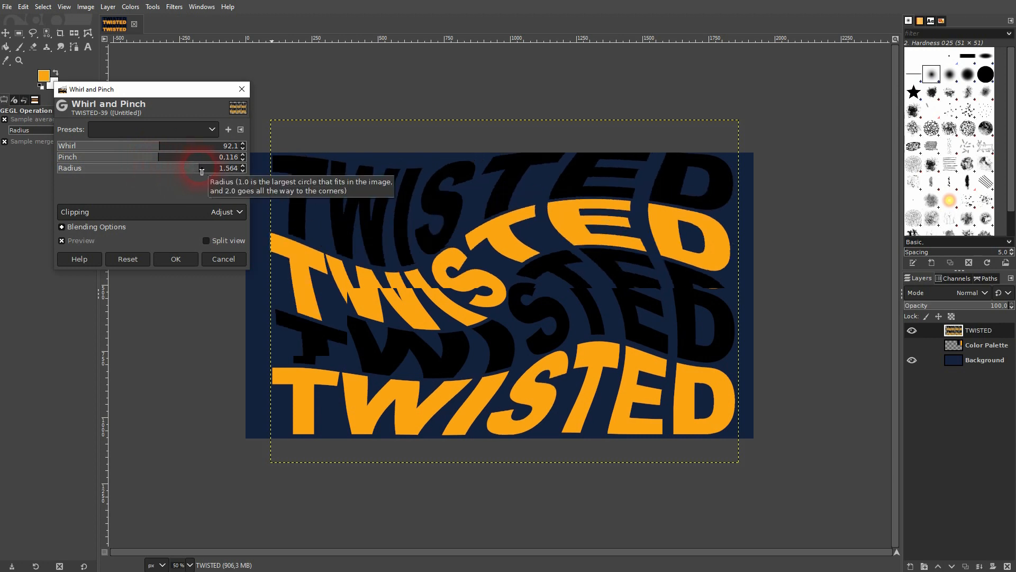
pyautogui.moveTo(201, 167); pyautogui.dragTo(196, 168)
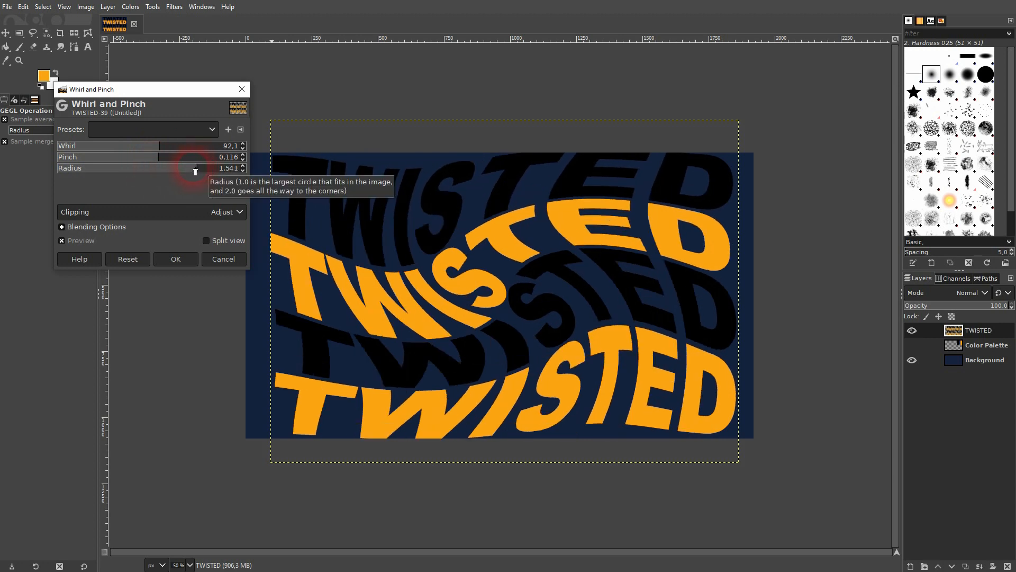
pyautogui.moveTo(201, 167); pyautogui.dragTo(194, 168)
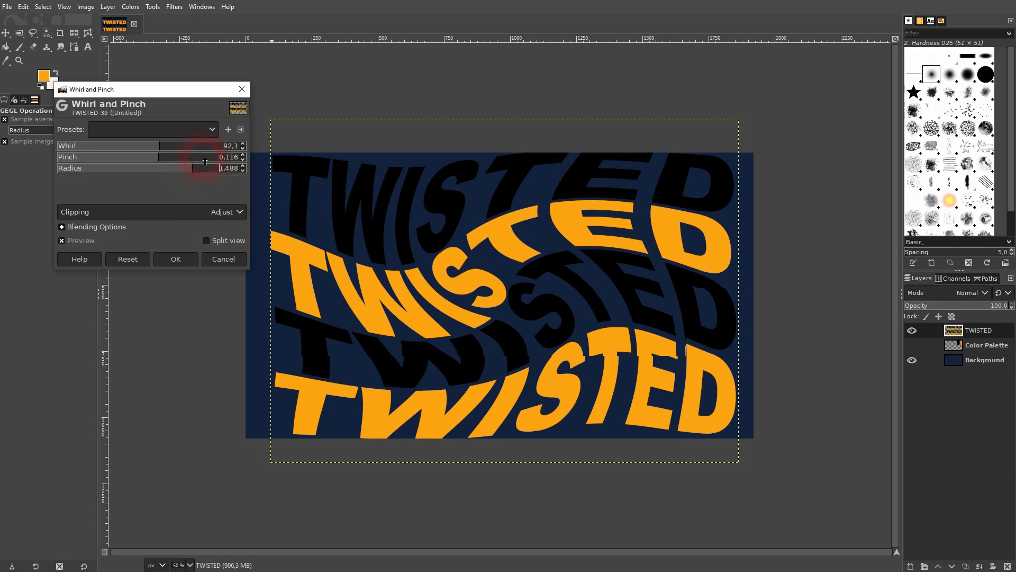
pyautogui.moveTo(205, 145); pyautogui.dragTo(159, 145)
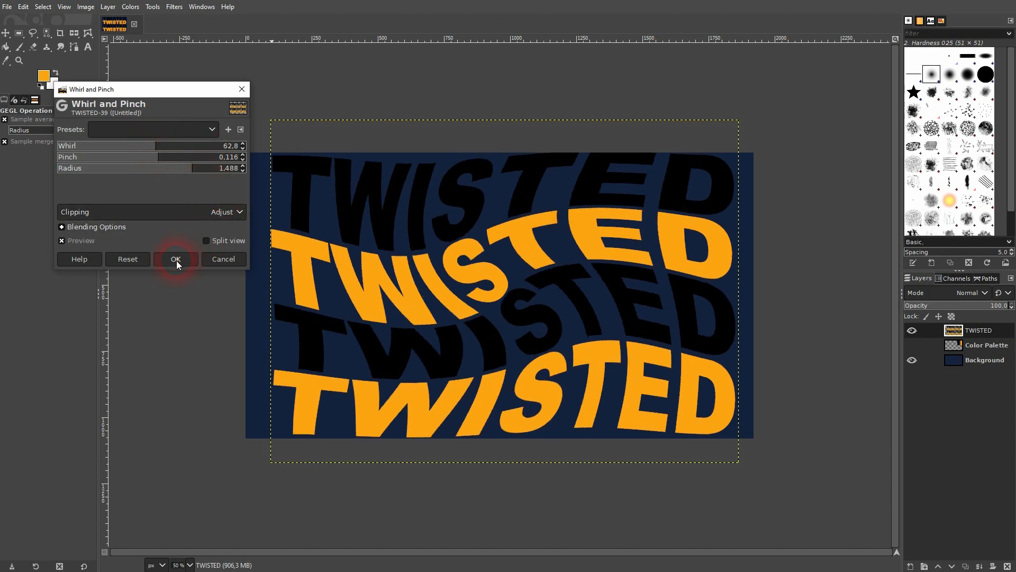
pyautogui.click(175, 259)
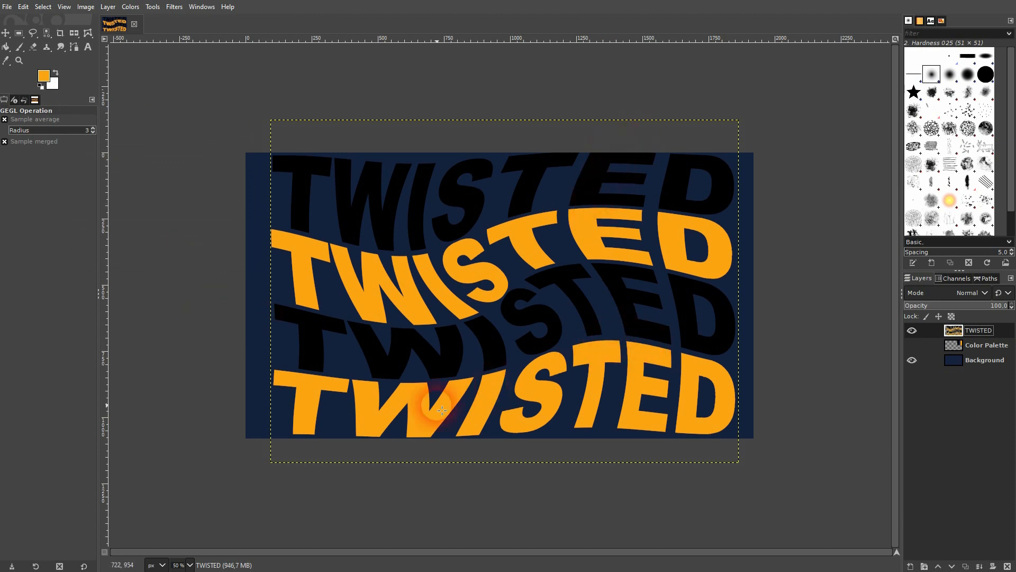
# Scale the TWISTED layer proportionally to about 1575×1154, then select the Background layer
pyautogui.click(75, 47)
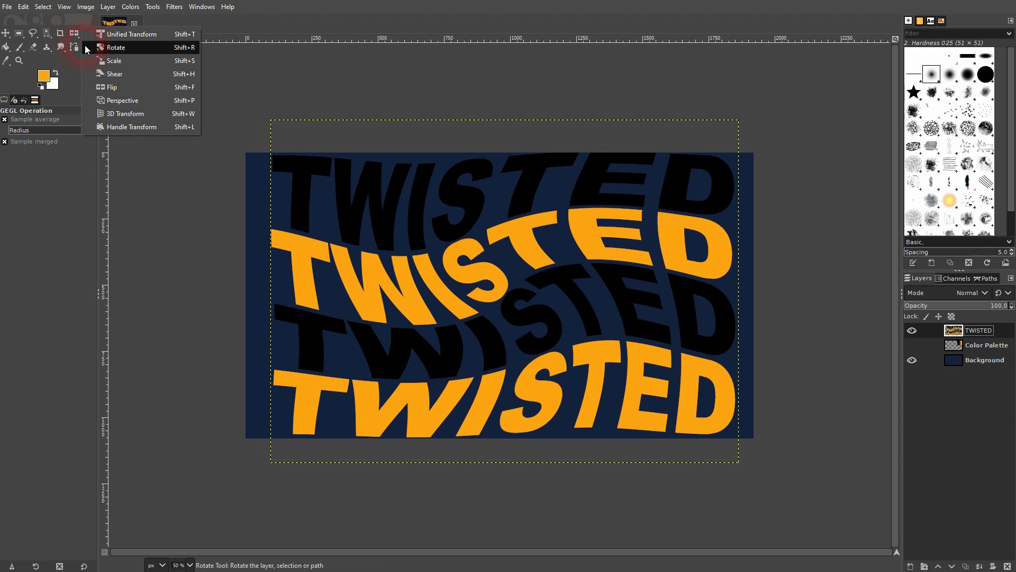
pyautogui.click(114, 60)
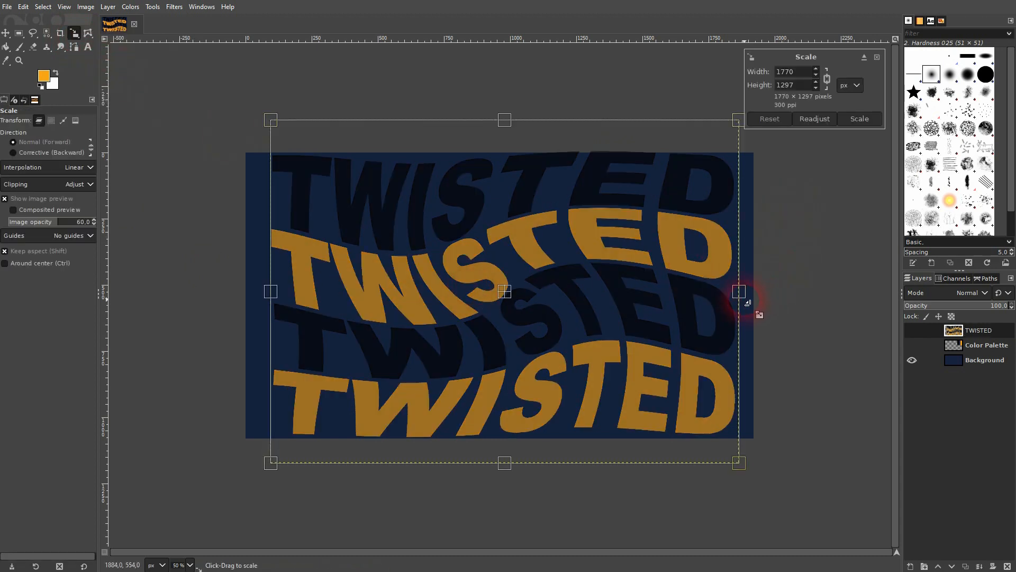
pyautogui.moveTo(735, 291); pyautogui.dragTo(711, 291)
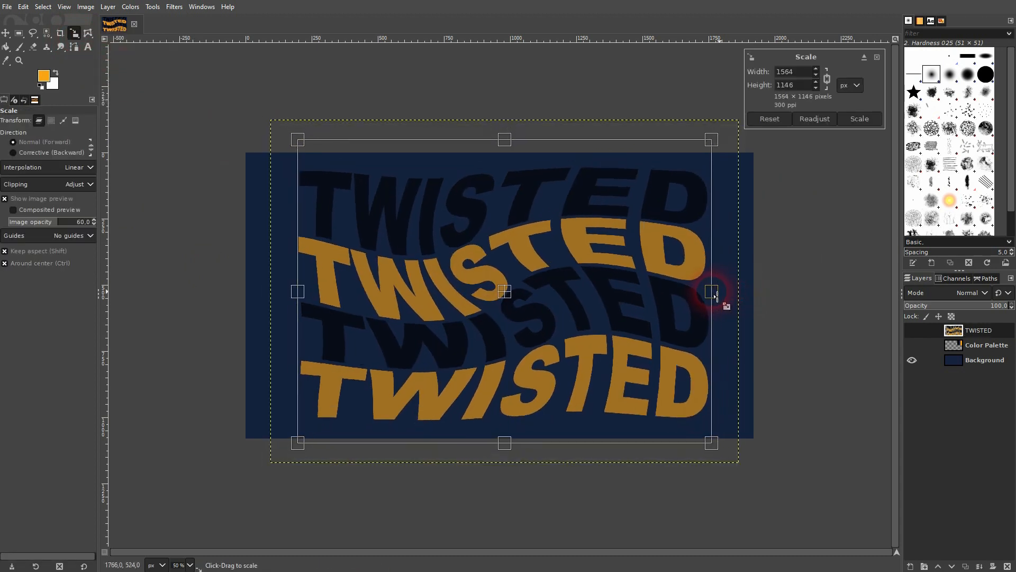
pyautogui.moveTo(711, 291); pyautogui.dragTo(713, 291)
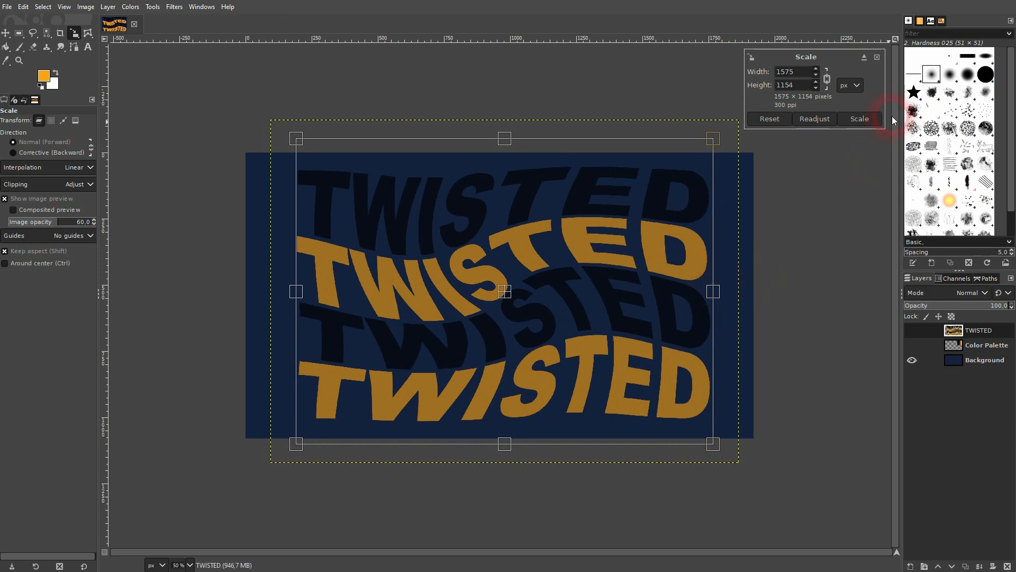
pyautogui.click(858, 119)
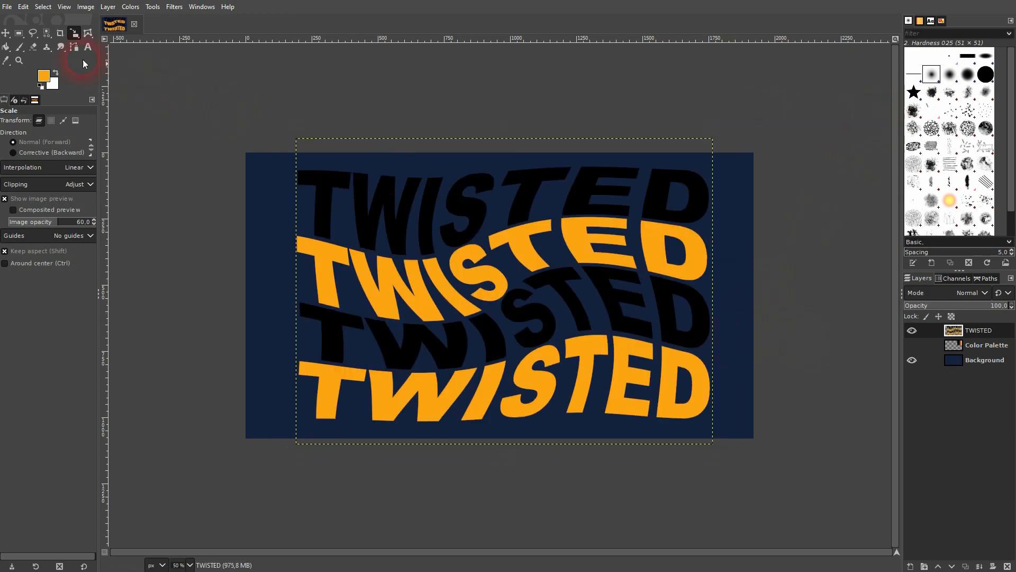
pyautogui.click(984, 360)
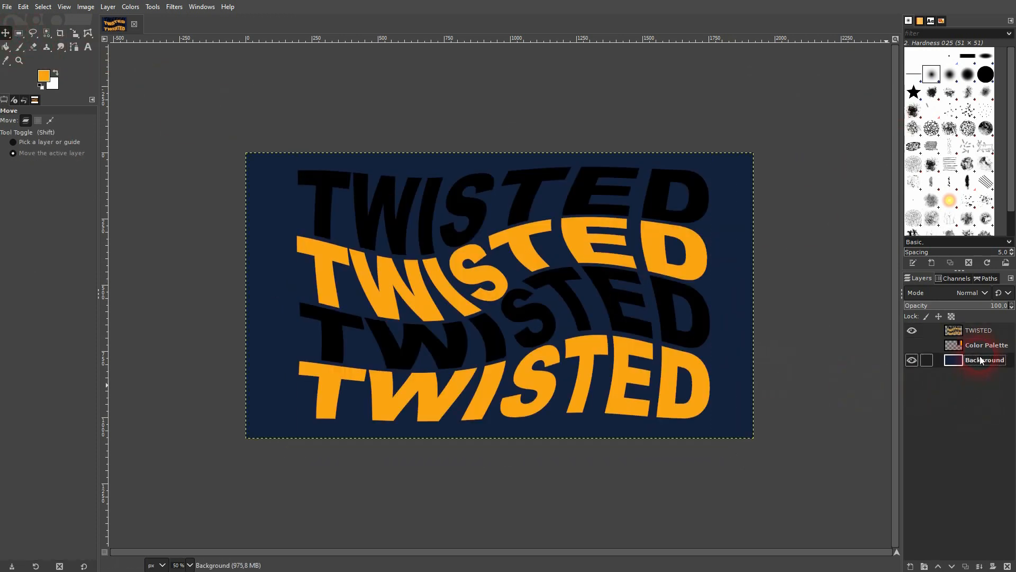